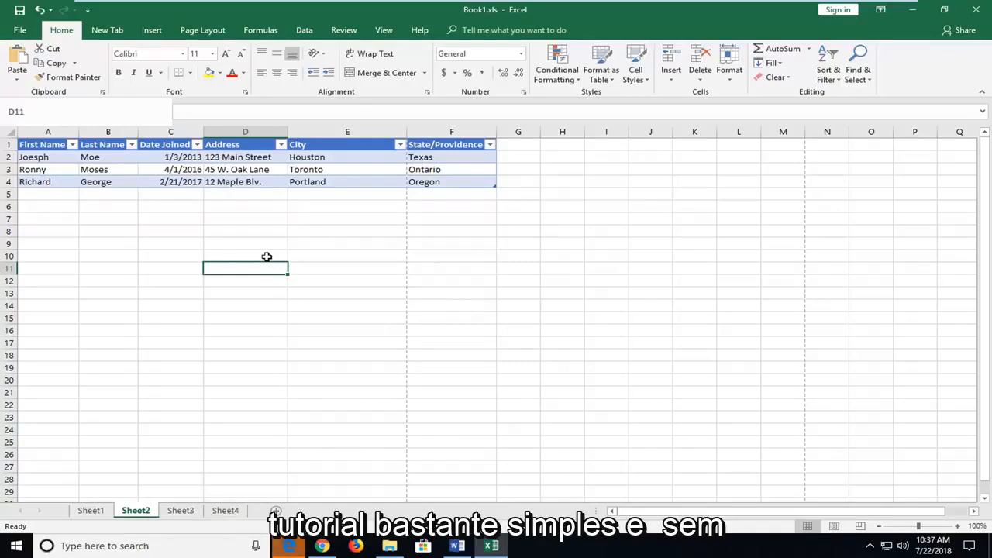
{"action": "mouse_move", "coordinate": [191, 251]}
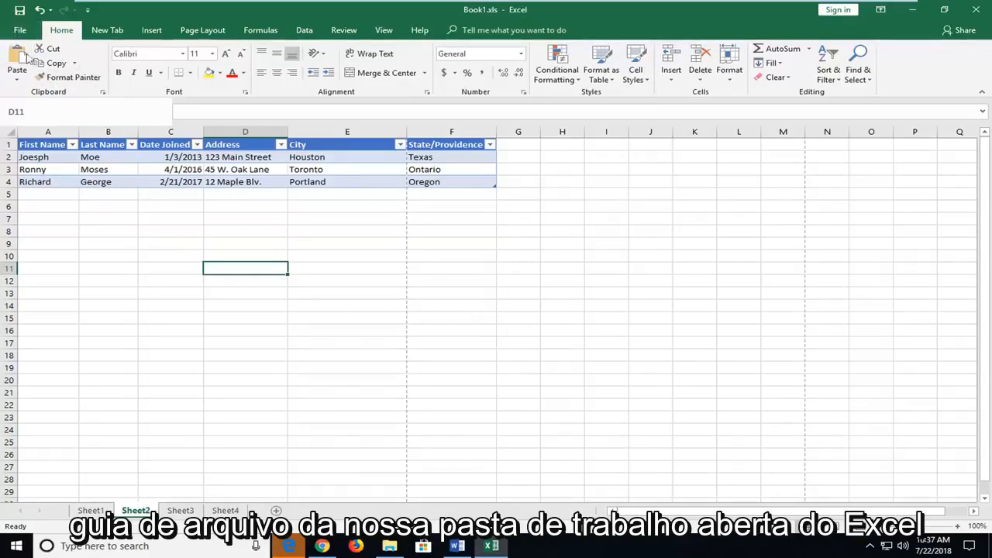
Step: Open Book1's File Backstage view showing workbook information in Compatibility Mode
{"action": "left_click", "coordinate": [20, 30]}
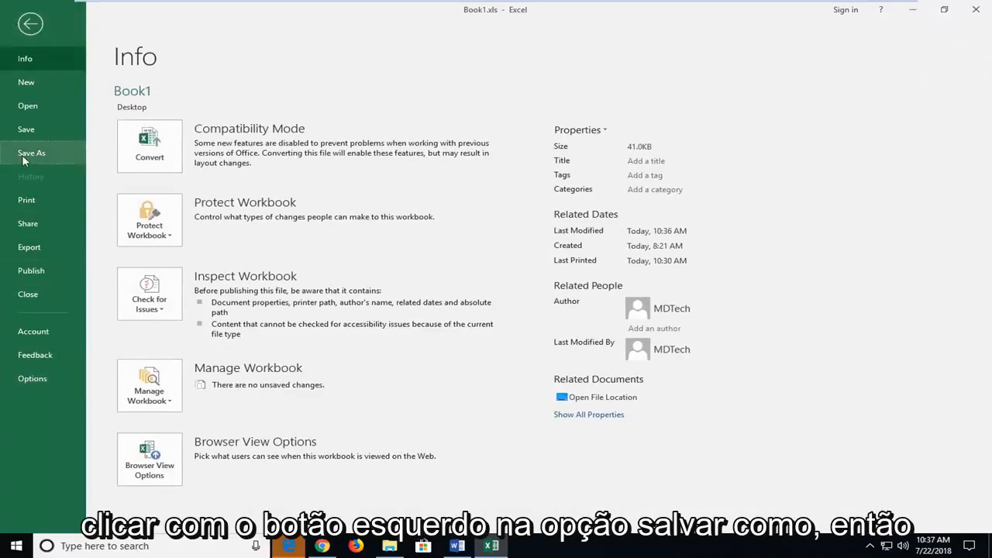
Step: Open Save As on the Desktop folder and show the Save as type format list
{"action": "left_click", "coordinate": [31, 153]}
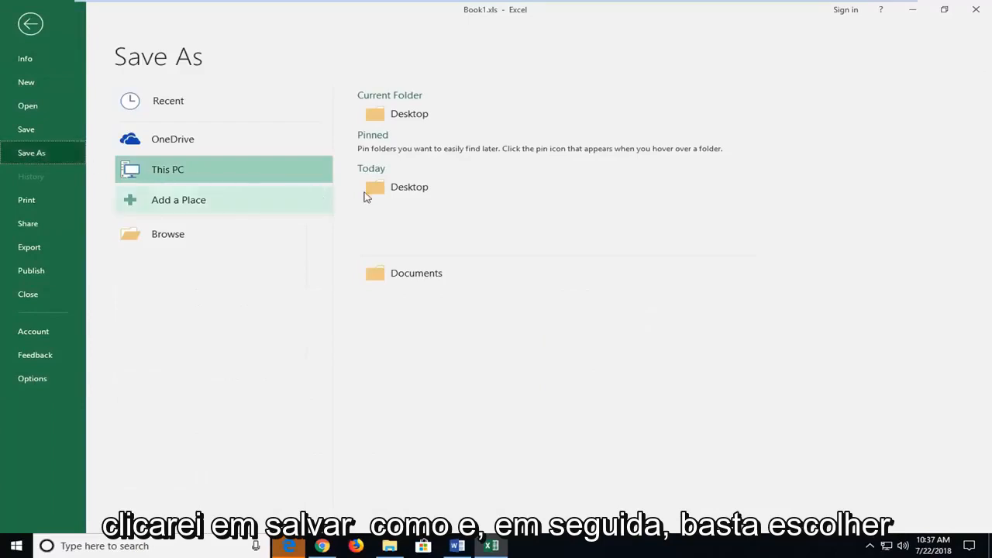
{"action": "mouse_move", "coordinate": [409, 187]}
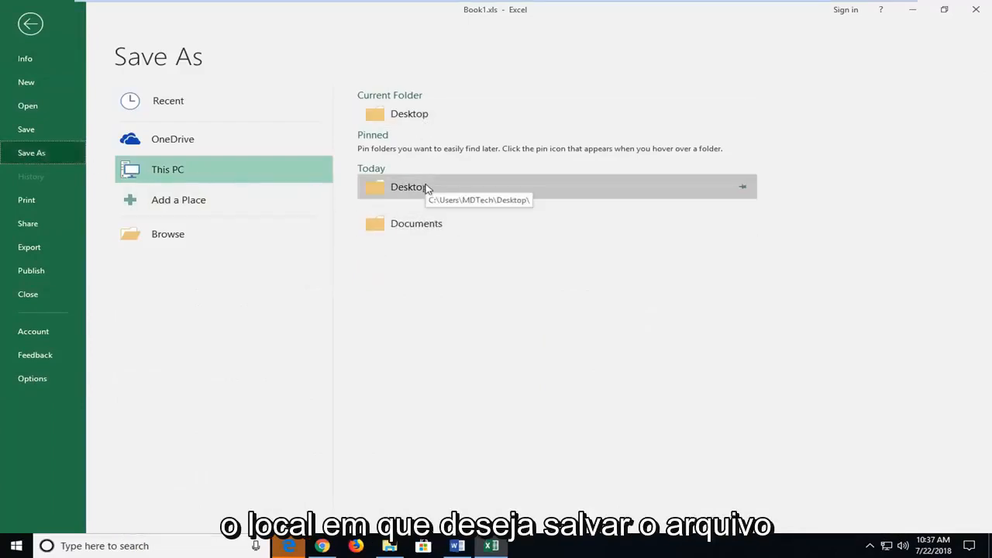
{"action": "double_click", "coordinate": [409, 186]}
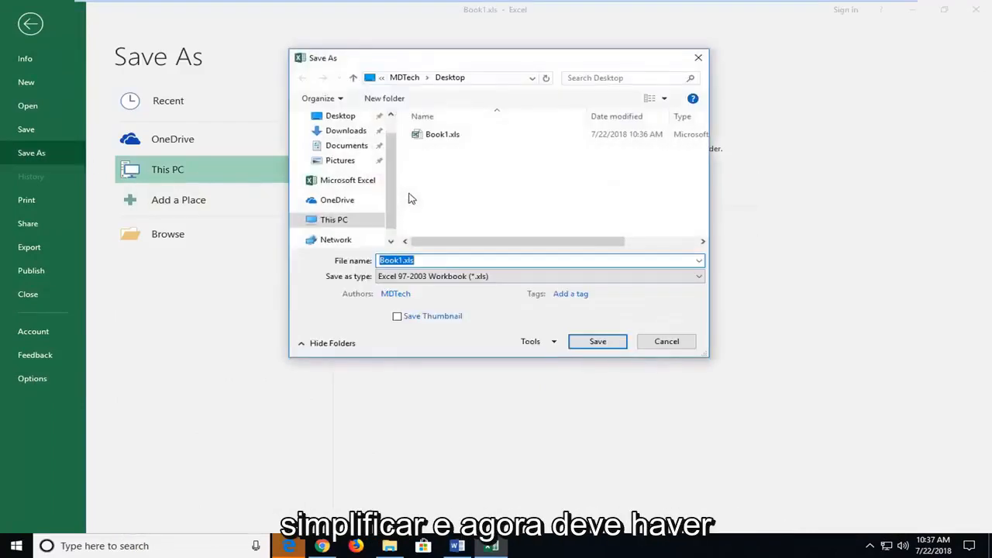
{"action": "mouse_move", "coordinate": [351, 282]}
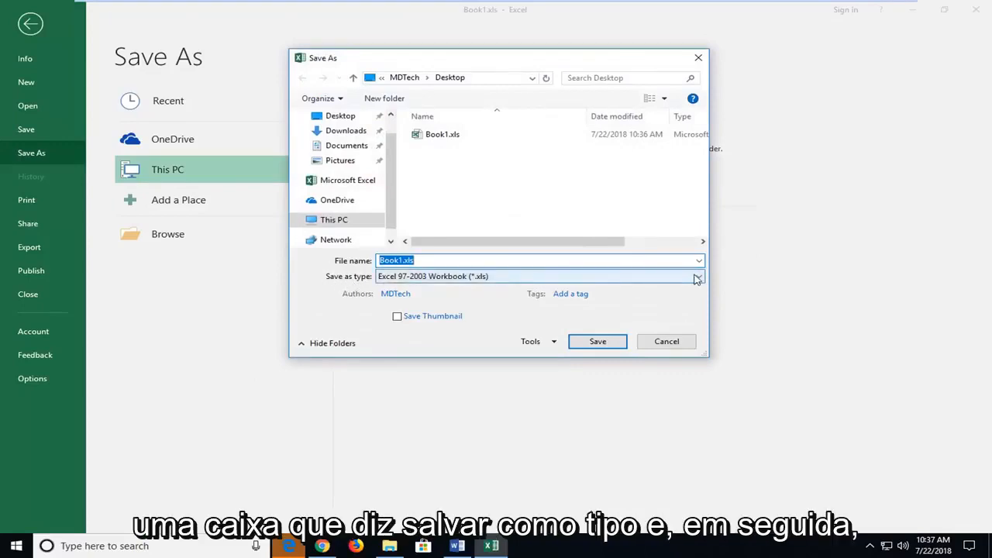
{"action": "left_click", "coordinate": [695, 276]}
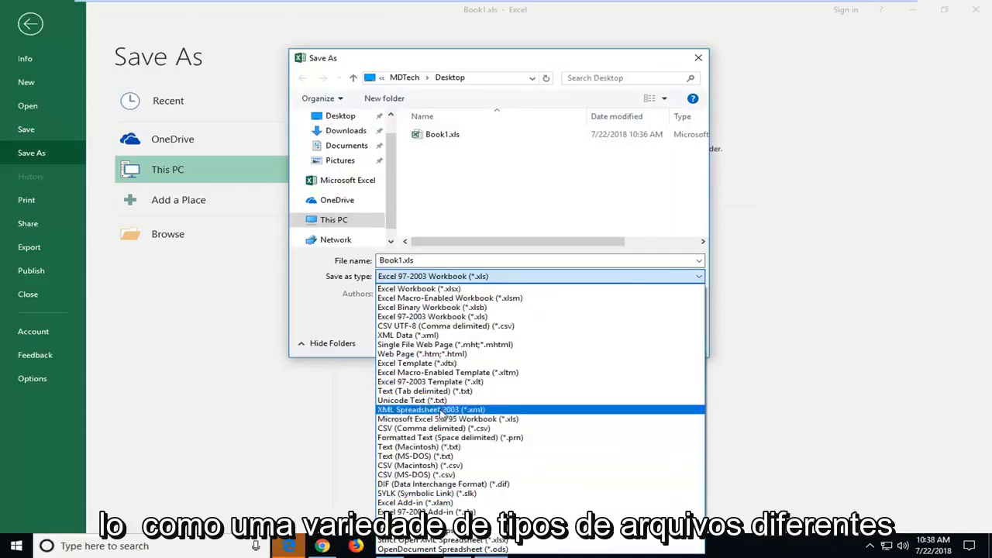
{"action": "mouse_move", "coordinate": [432, 307]}
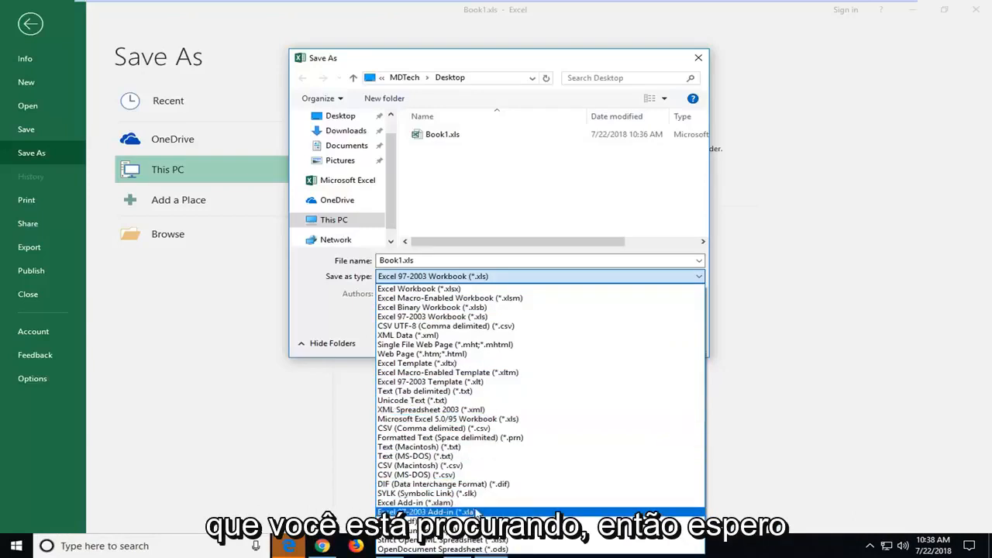
{"action": "mouse_move", "coordinate": [425, 335]}
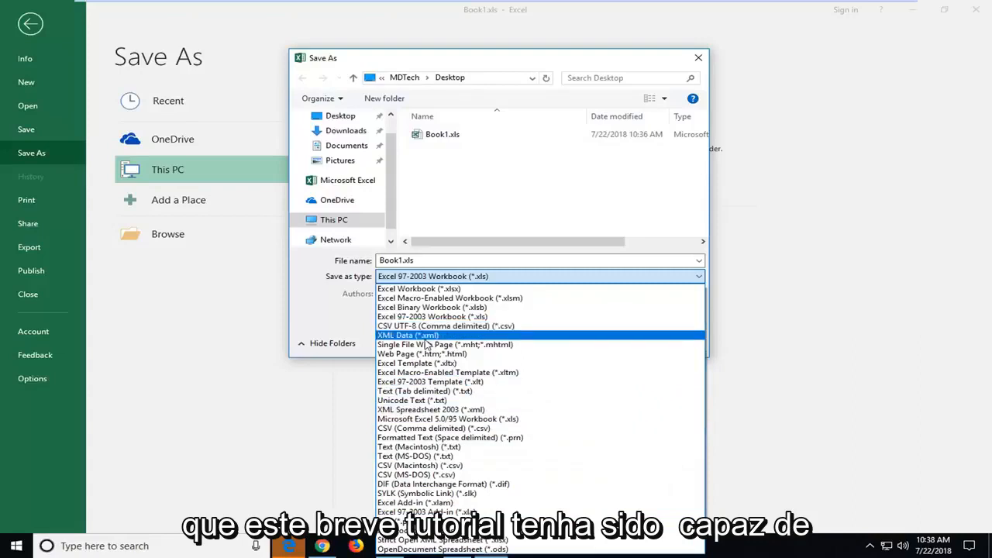
{"action": "left_click", "coordinate": [432, 276]}
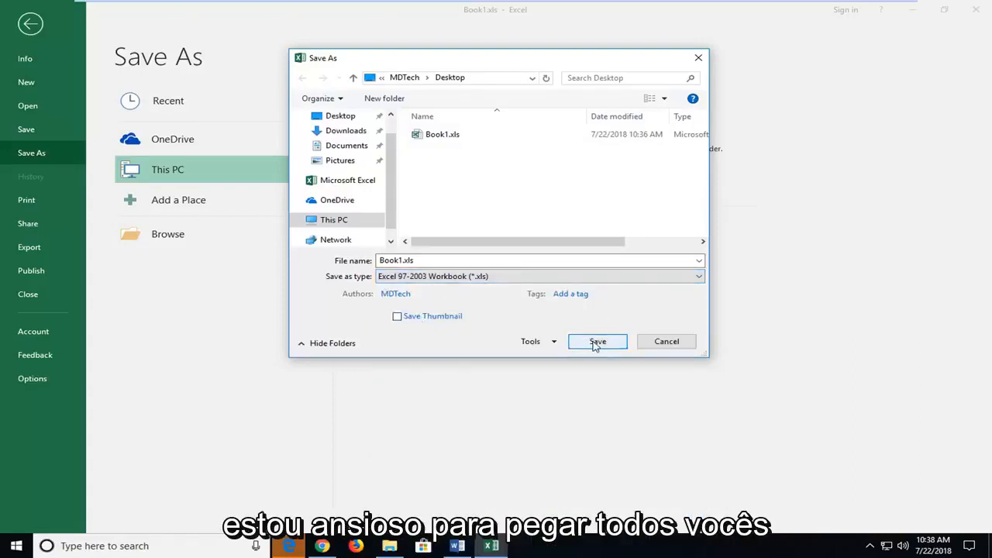
Step: Save Book1.xls to the Desktop as an Excel 97-2003 Workbook
{"action": "left_click", "coordinate": [596, 341]}
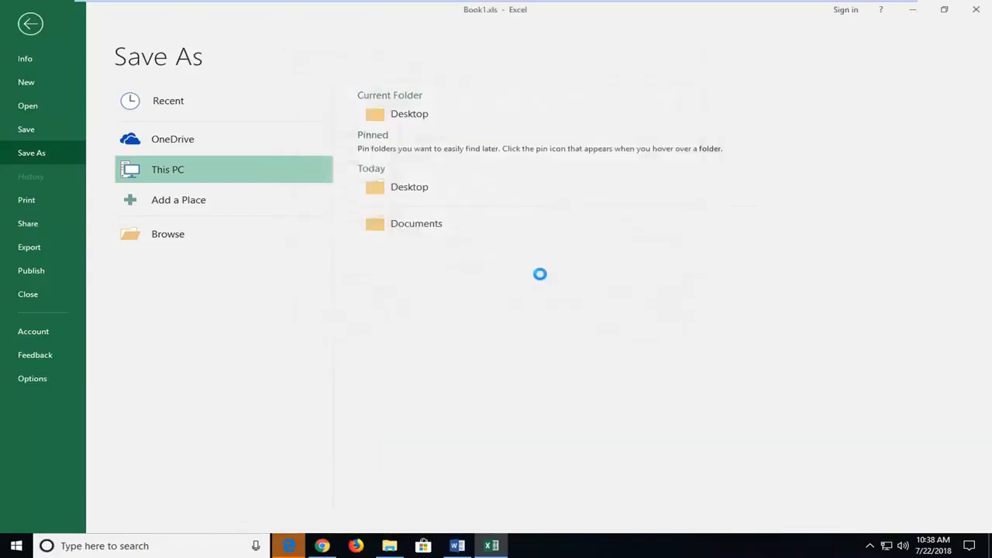